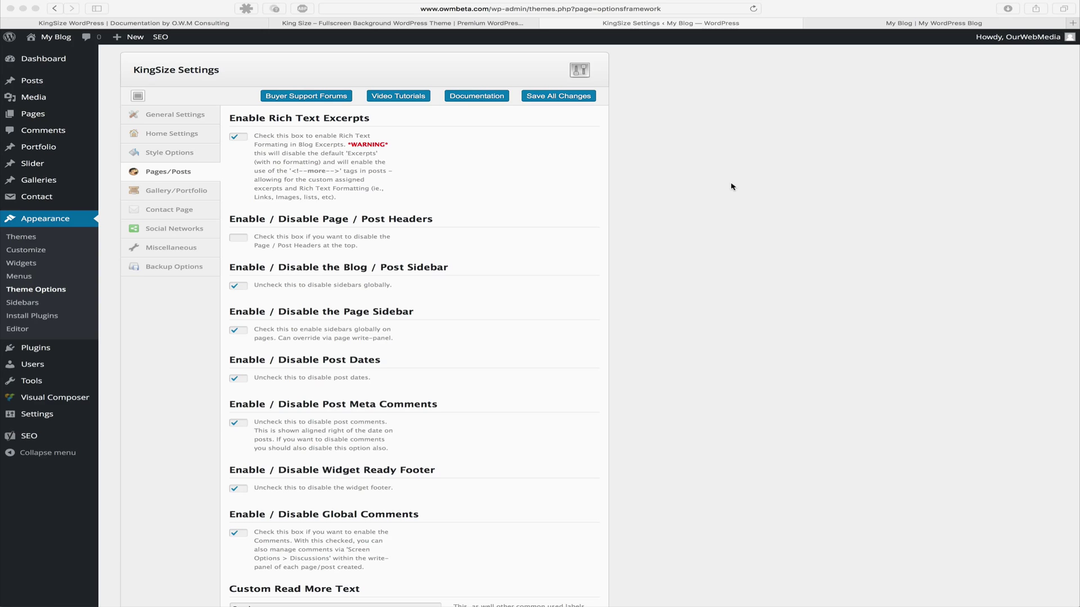
scroll(down, 3)
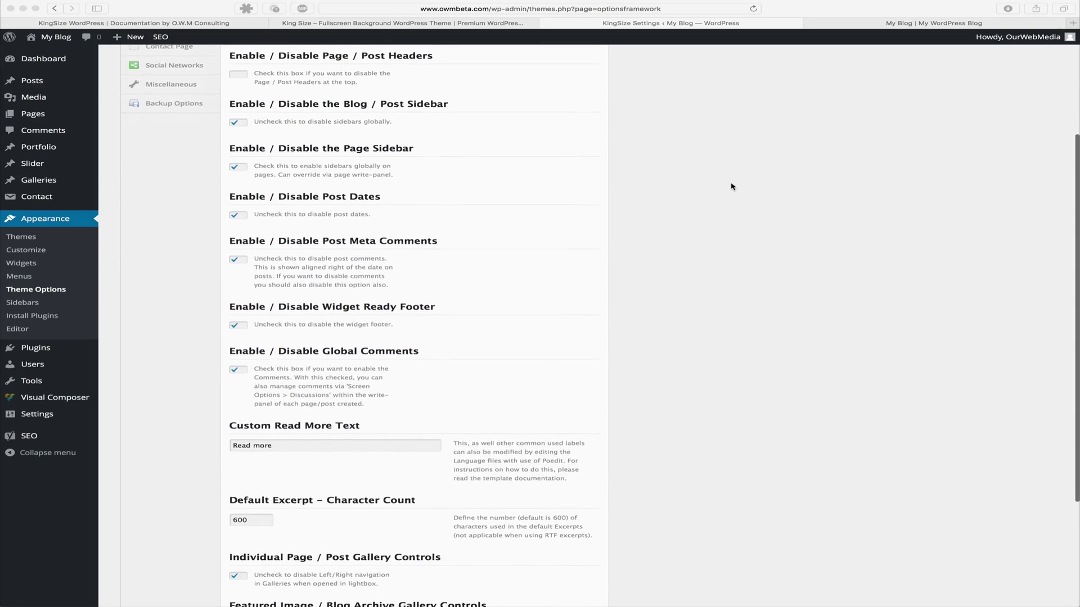
scroll(down, 3)
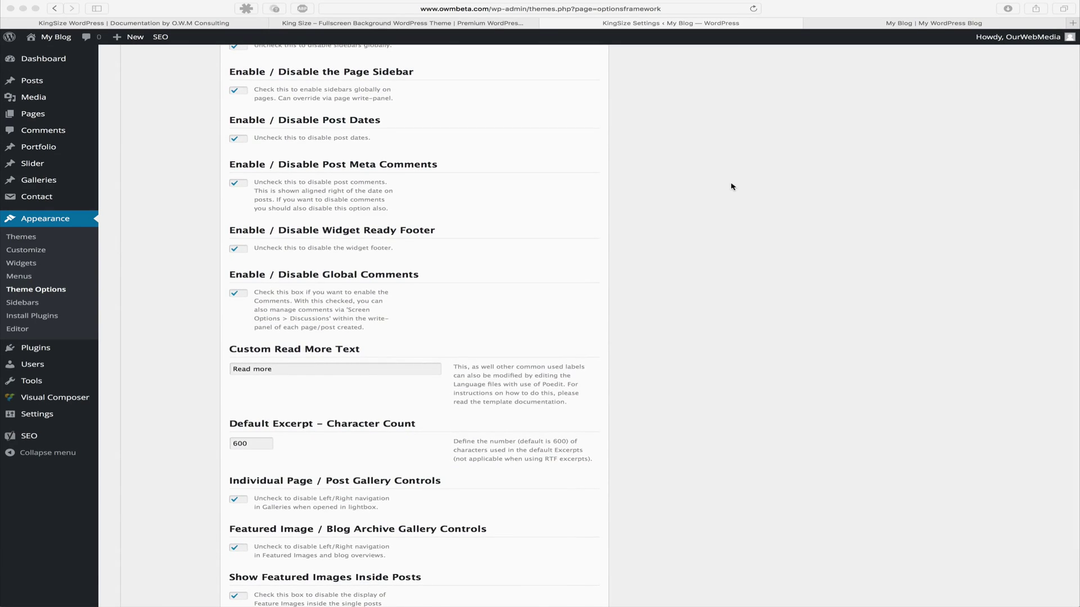